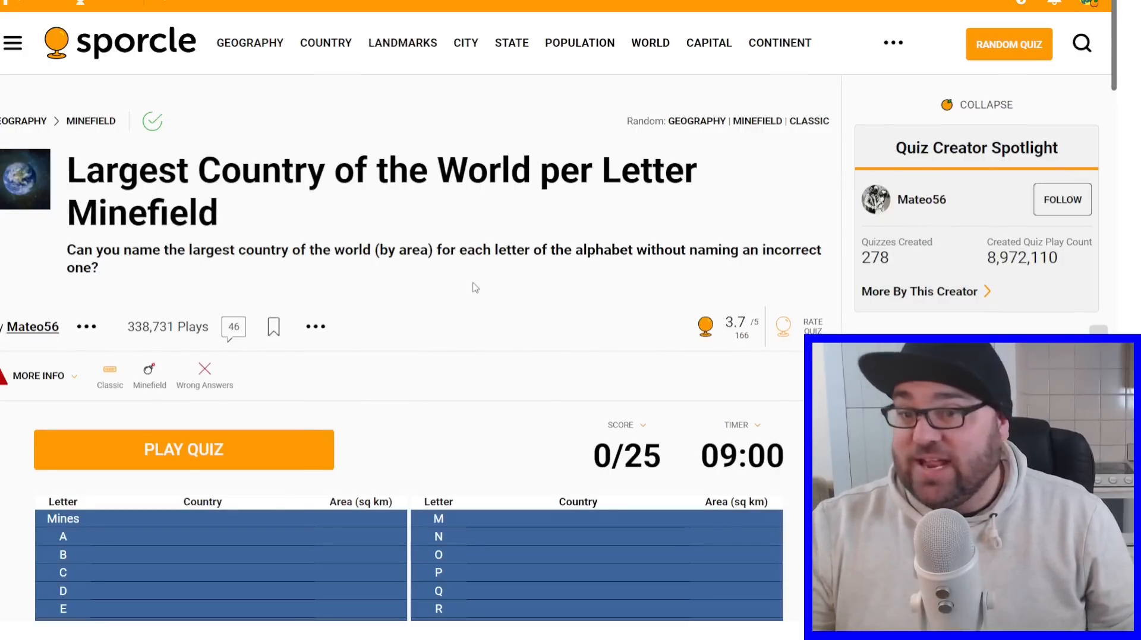
Scroll down to the Sporcle minefield quiz and start it
{"action": "scroll", "scroll_direction": "down", "scroll_amount": 3}
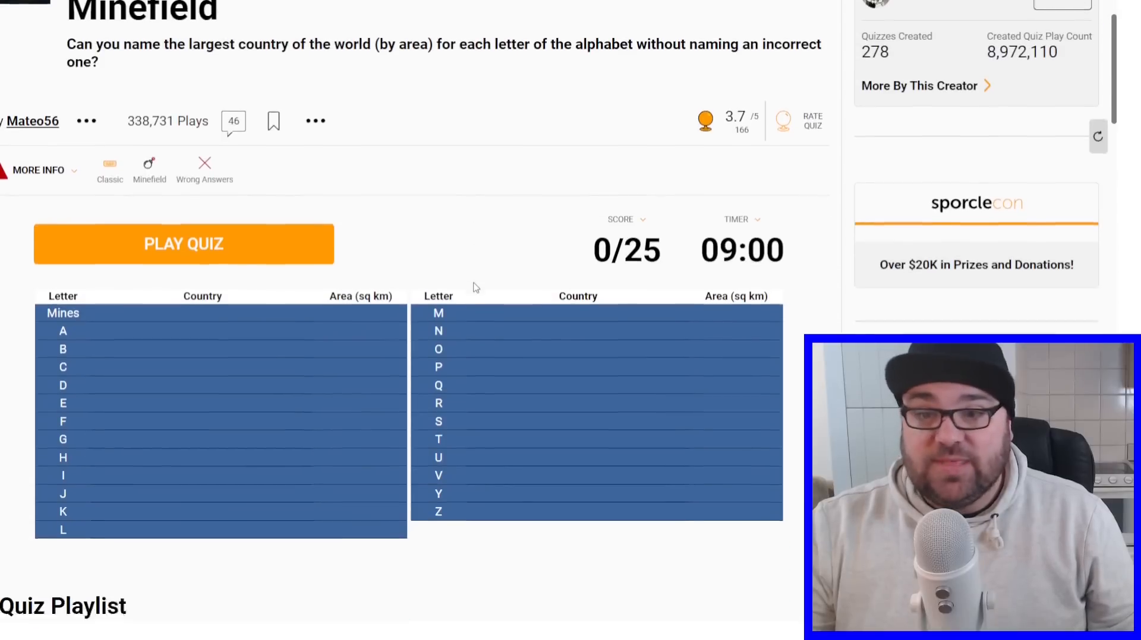
{"action": "scroll", "scroll_direction": "down", "scroll_amount": 3}
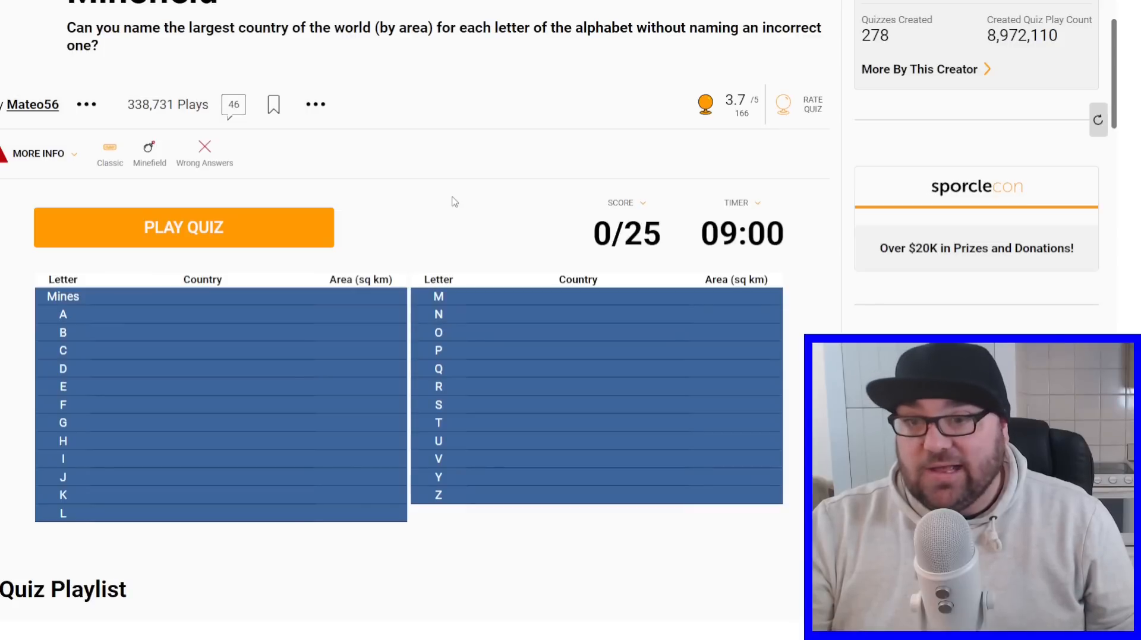
{"action": "mouse_move", "coordinate": [374, 224]}
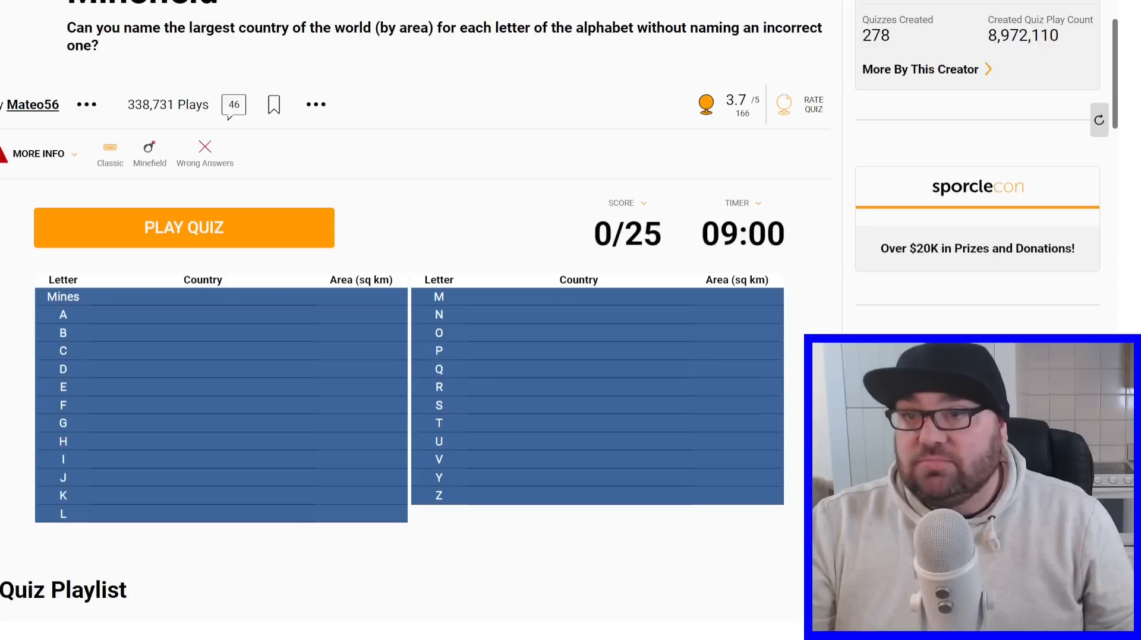
{"action": "scroll", "scroll_direction": "down", "scroll_amount": 3}
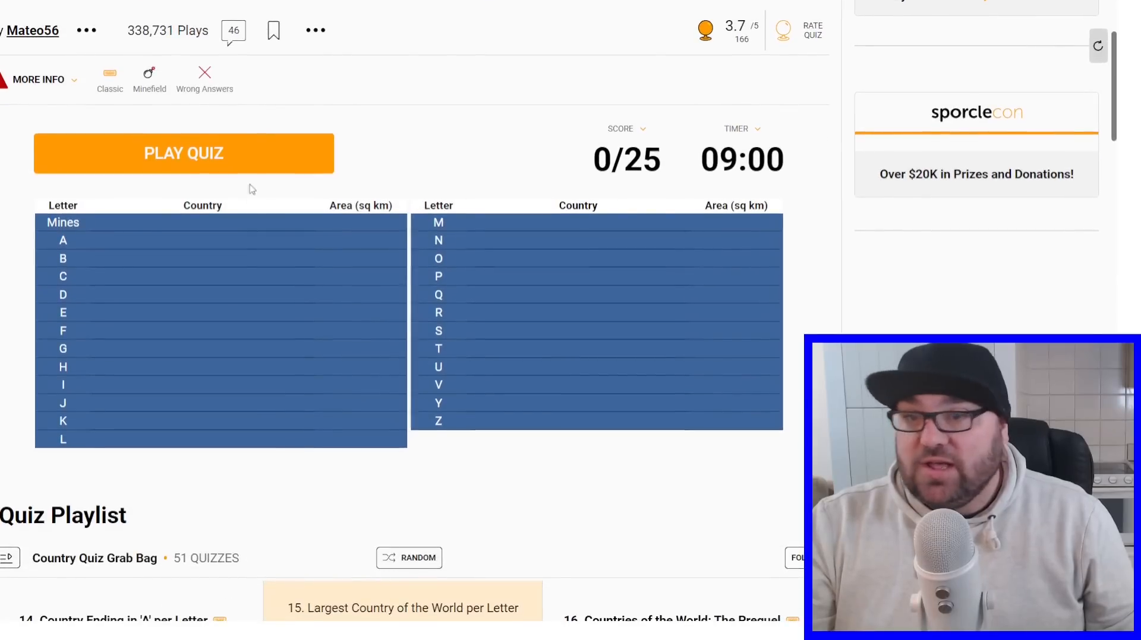
{"action": "left_click", "coordinate": [183, 153]}
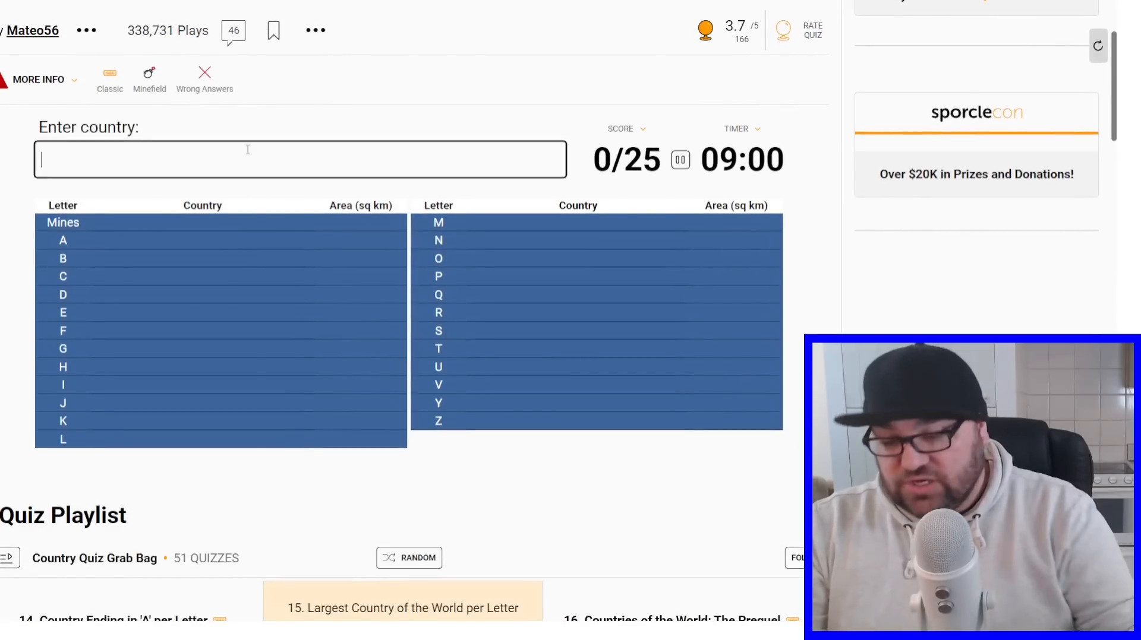
Enter Qatar, Oman, Zambia, France, Honduras and Japan as answers
{"action": "type", "text": "qat"}
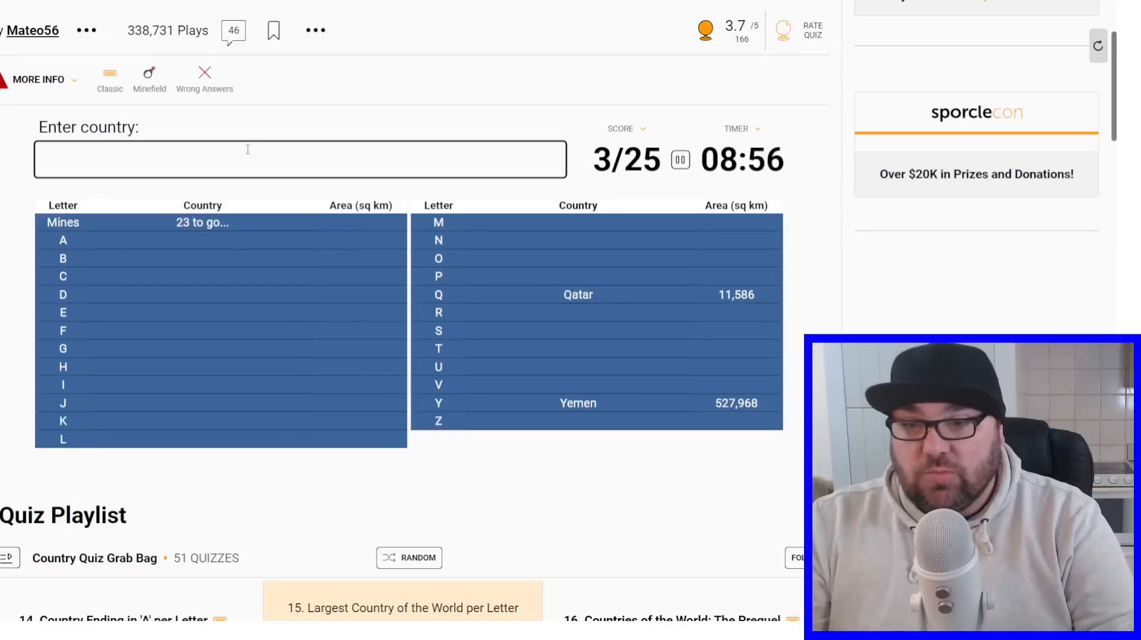
{"action": "type", "text": "om"}
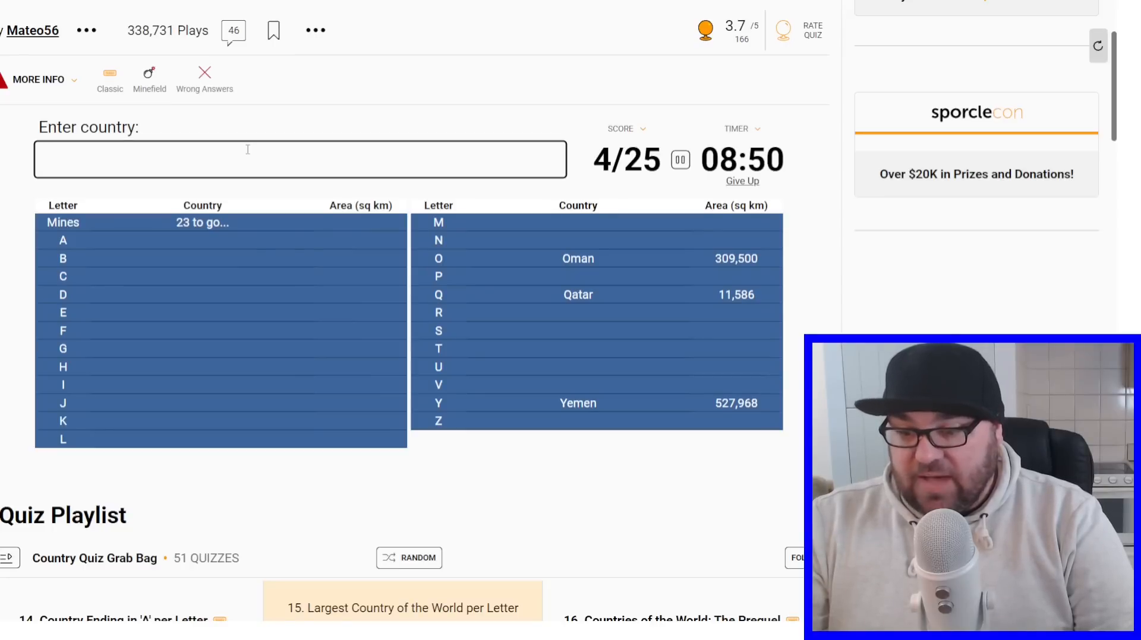
{"action": "type", "text": "Zambia"}
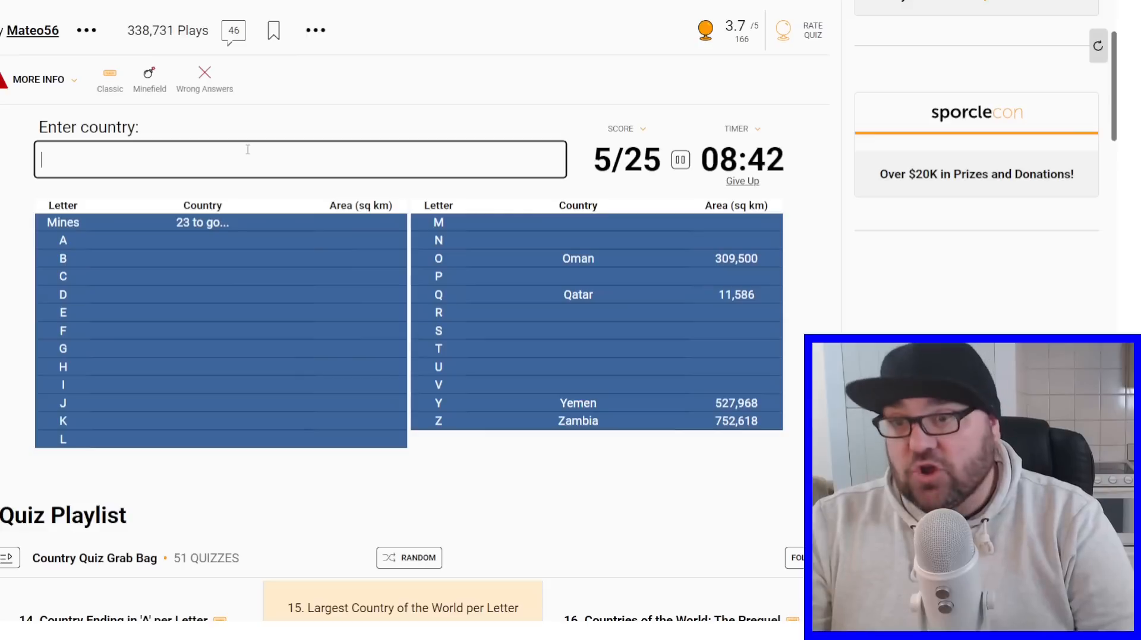
{"action": "type", "text": "France"}
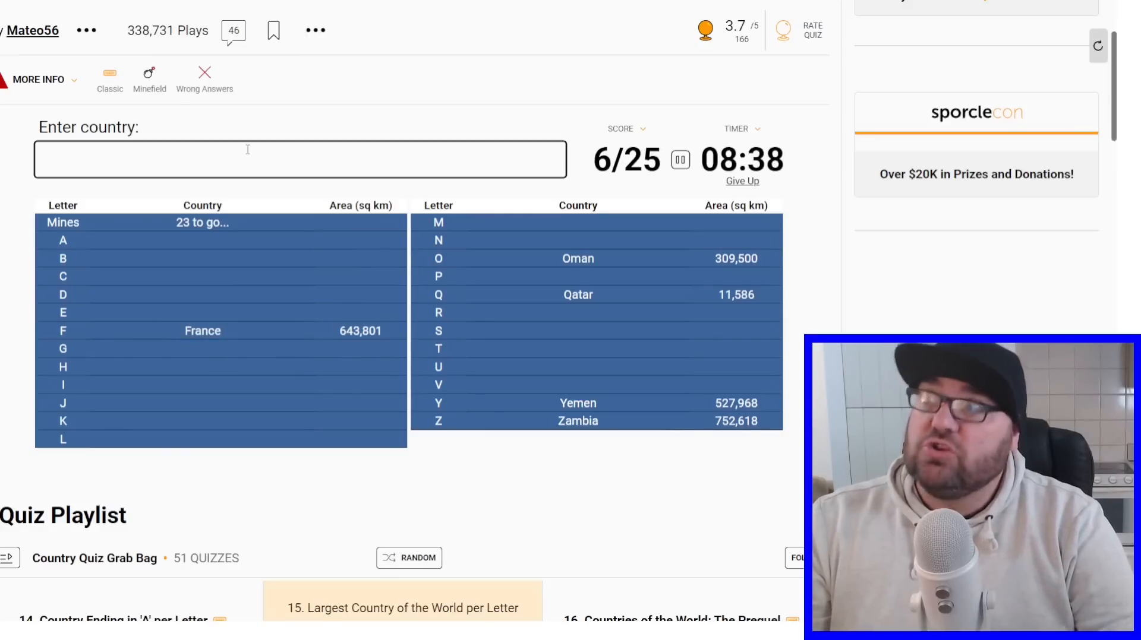
{"action": "type", "text": "h"}
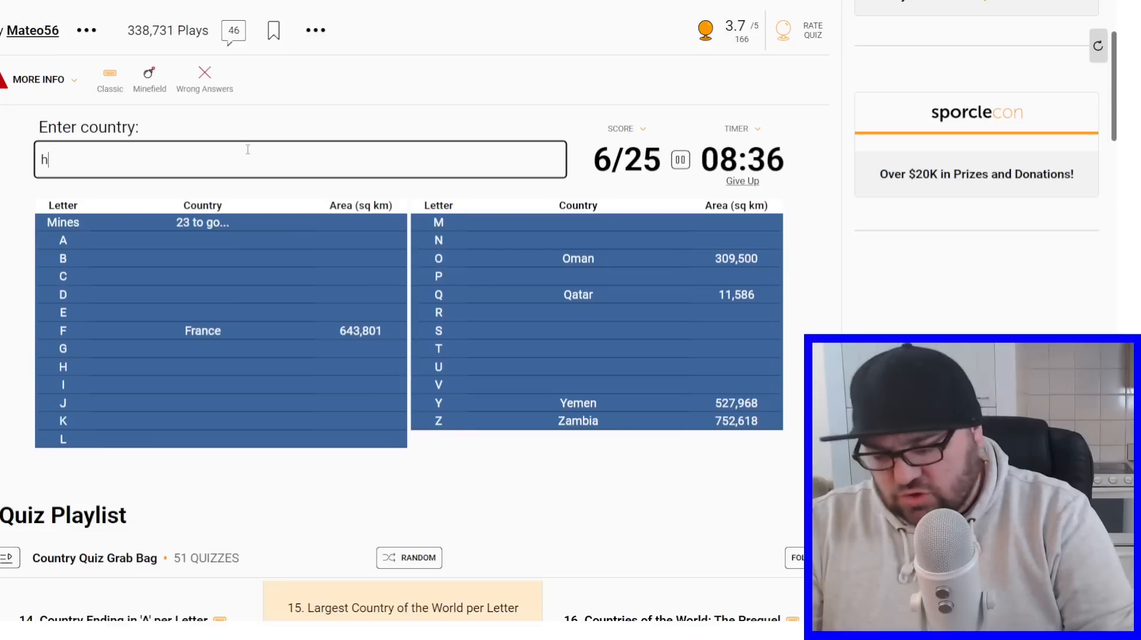
{"action": "type", "text": "honduras"}
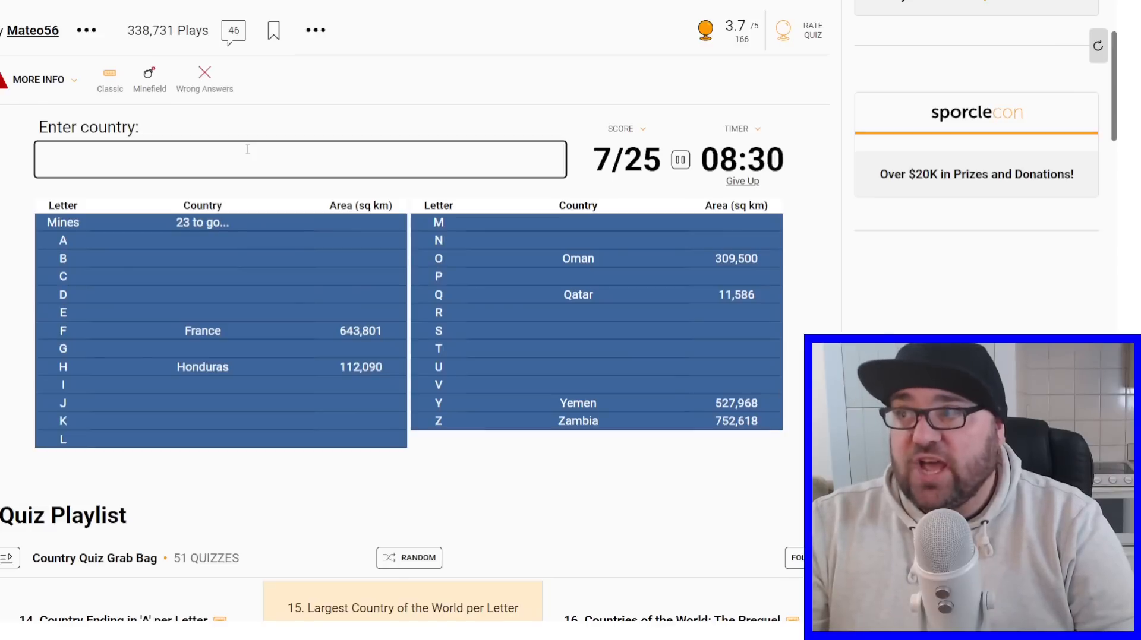
{"action": "type", "text": "Japan"}
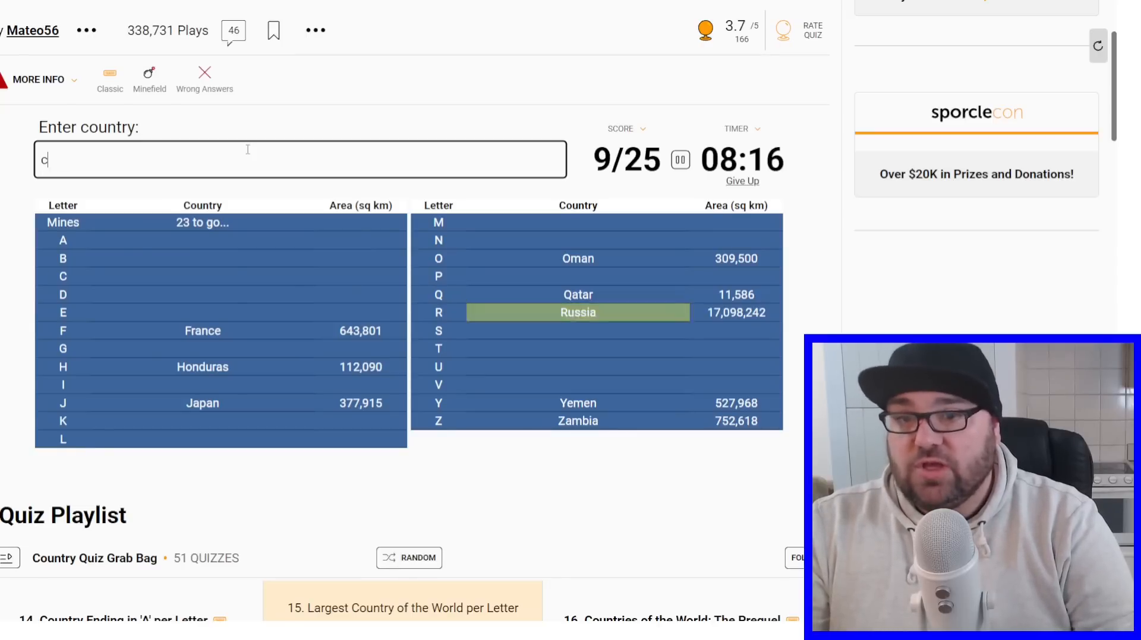
Enter Canada for C and United States for U
{"action": "type", "text": "Canada"}
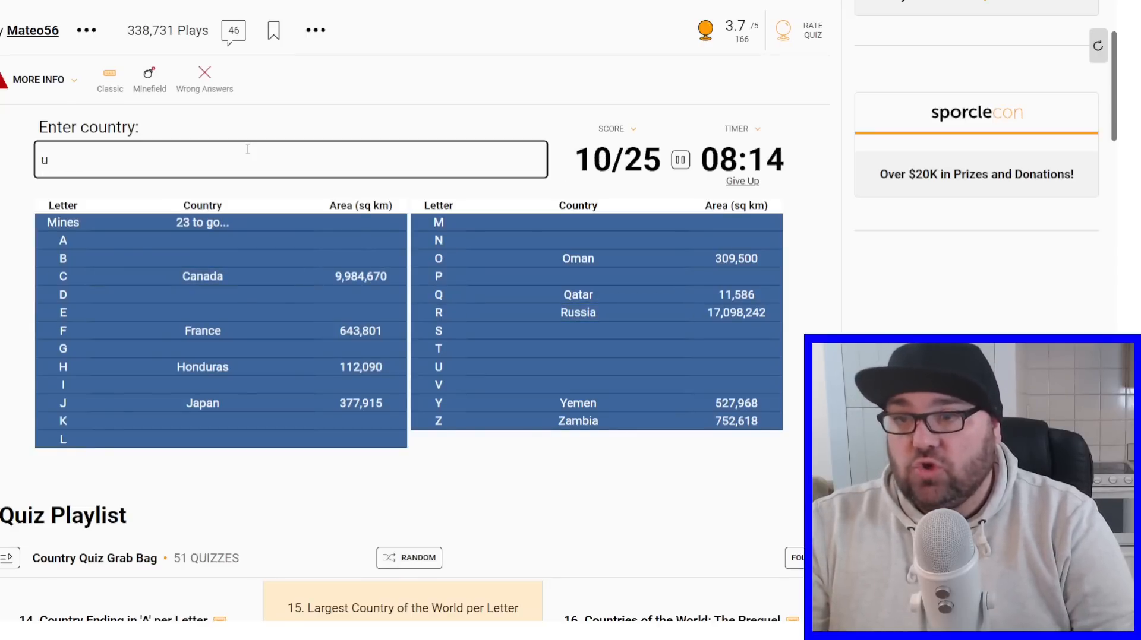
{"action": "type", "text": "nited States"}
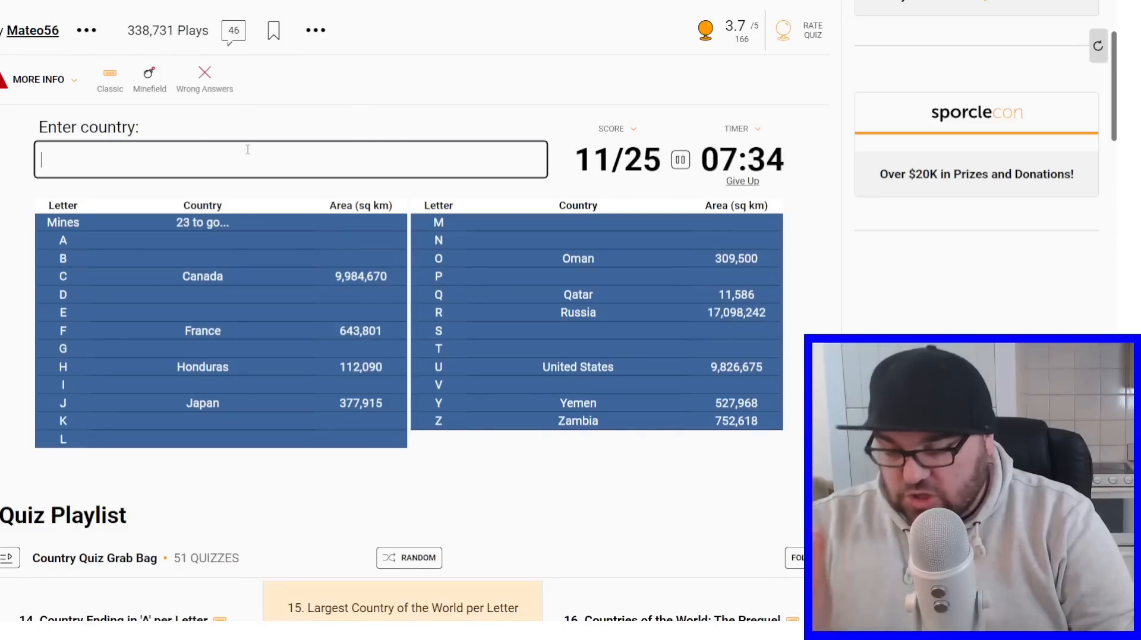
Type Kazakhstan and Brazil to fill the K and B rows
{"action": "type", "text": "Kazakhstan"}
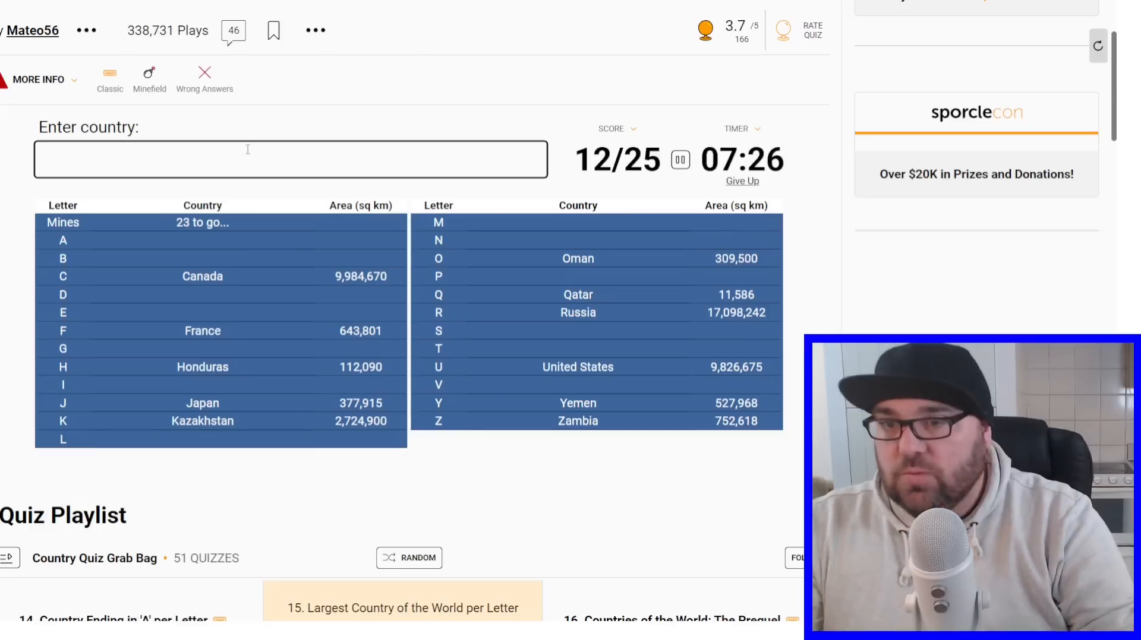
{"action": "type", "text": "Brazil"}
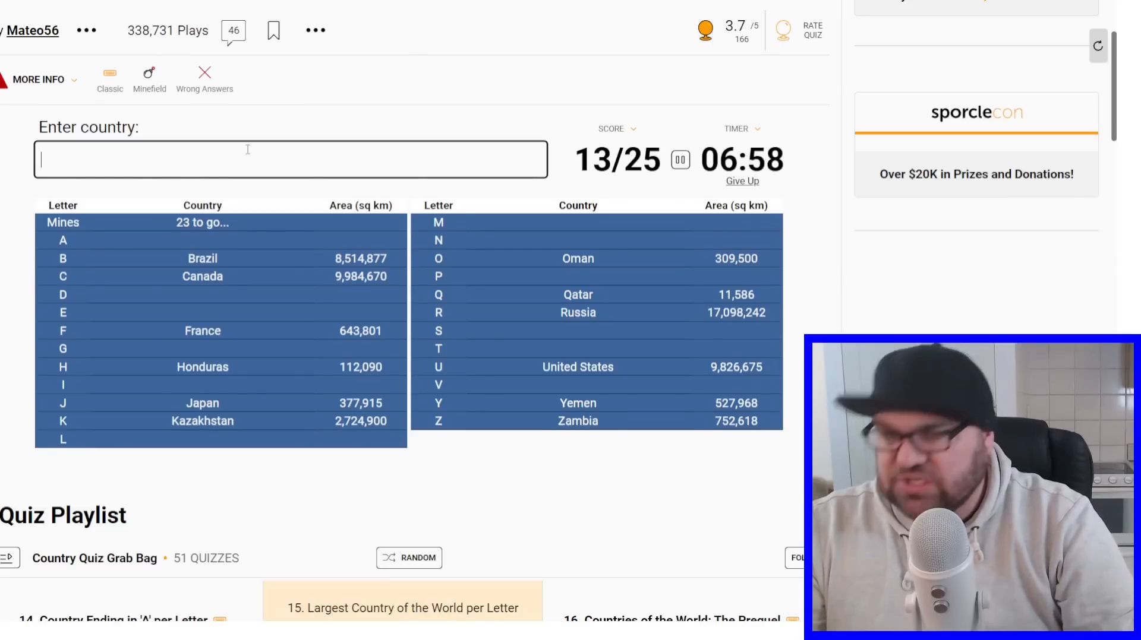
Enter India, Australia, Democratic Republic of the Congo and Mexico as answers
{"action": "type", "text": "India"}
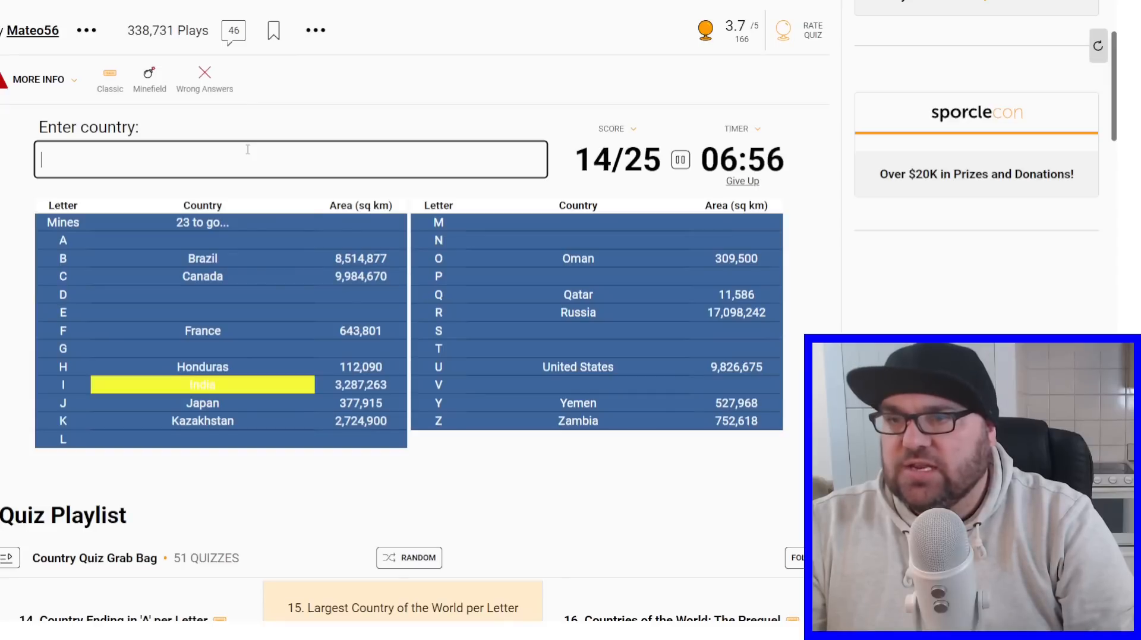
{"action": "type", "text": "Australia"}
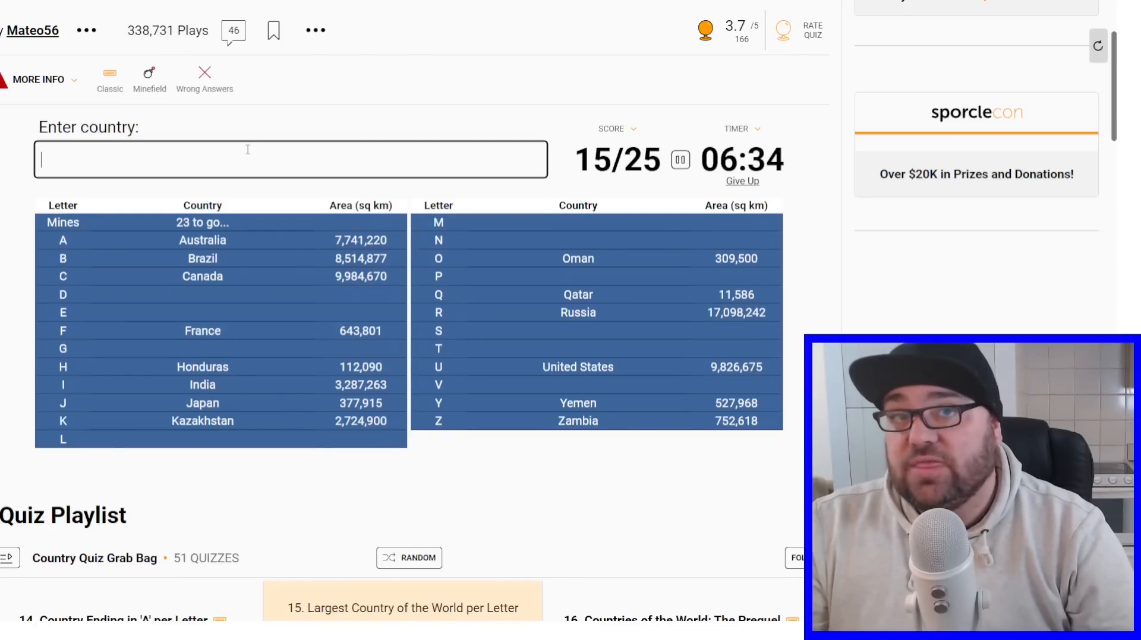
{"action": "type", "text": "Democratic Republic of the Congo"}
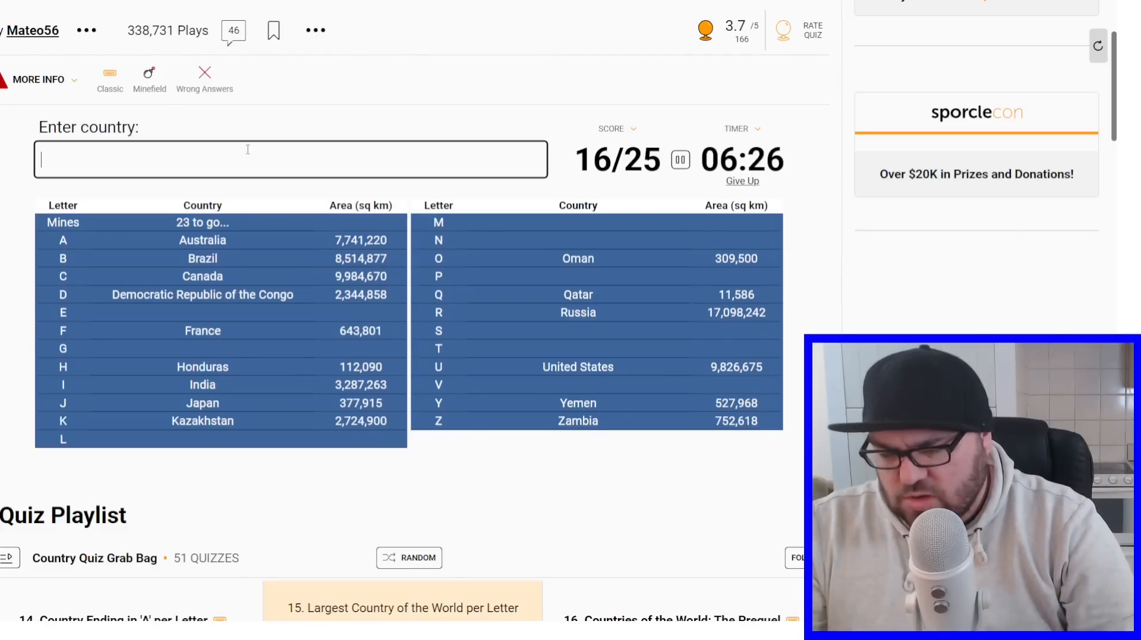
{"action": "type", "text": "Mexico"}
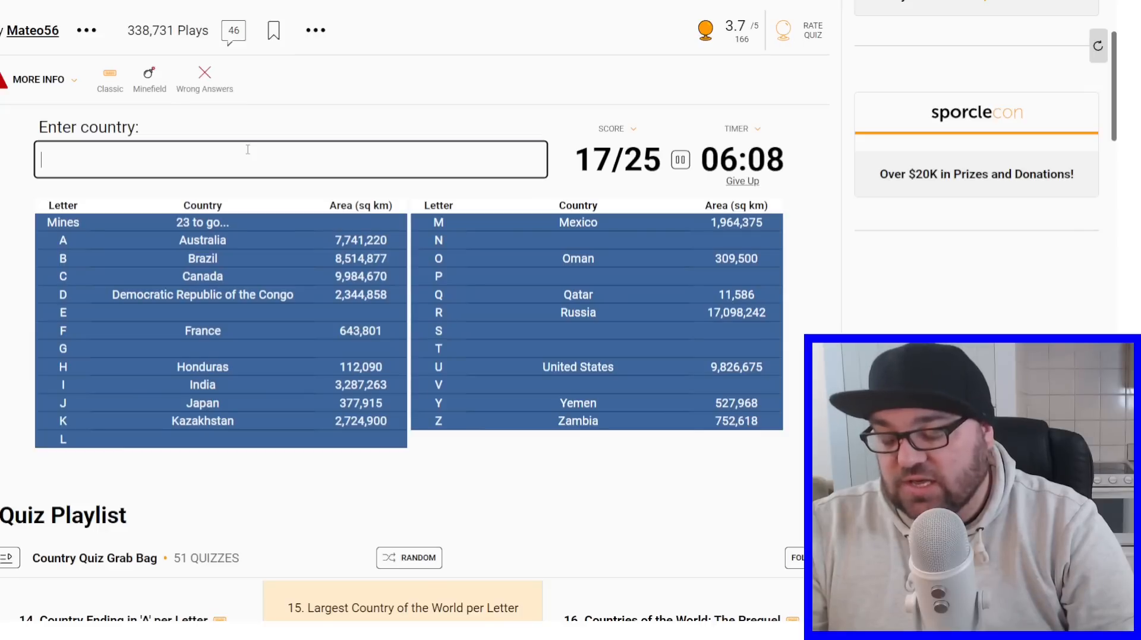
Type 'eth' toward Ethiopia for E, correcting with Backspace
{"action": "type", "text": "ethopia"}
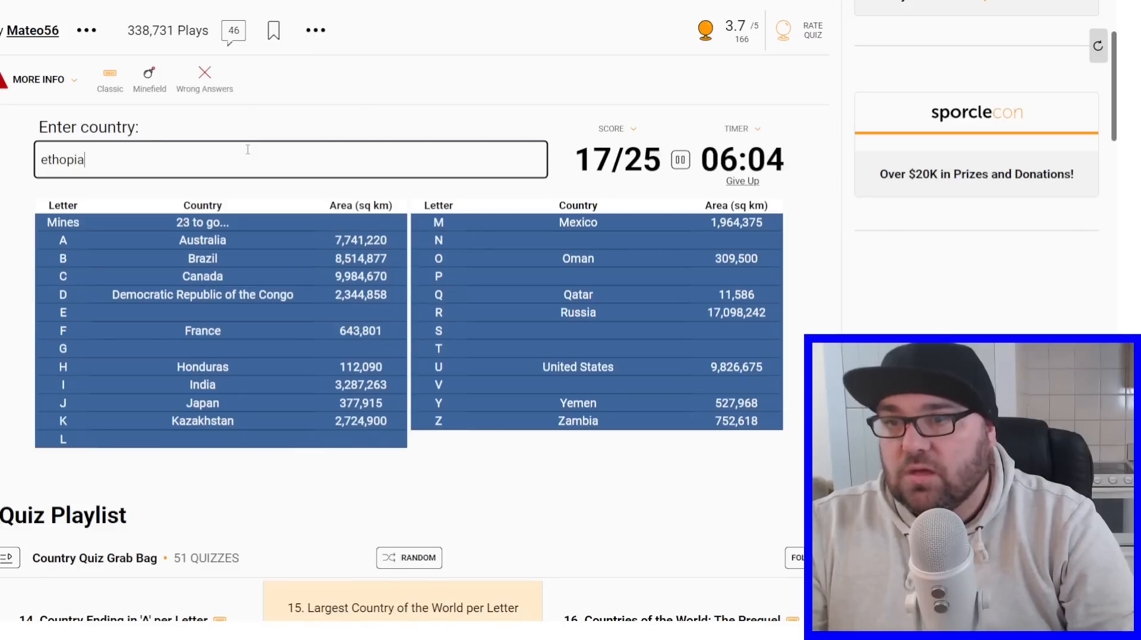
{"action": "key", "text": "Backspace"}
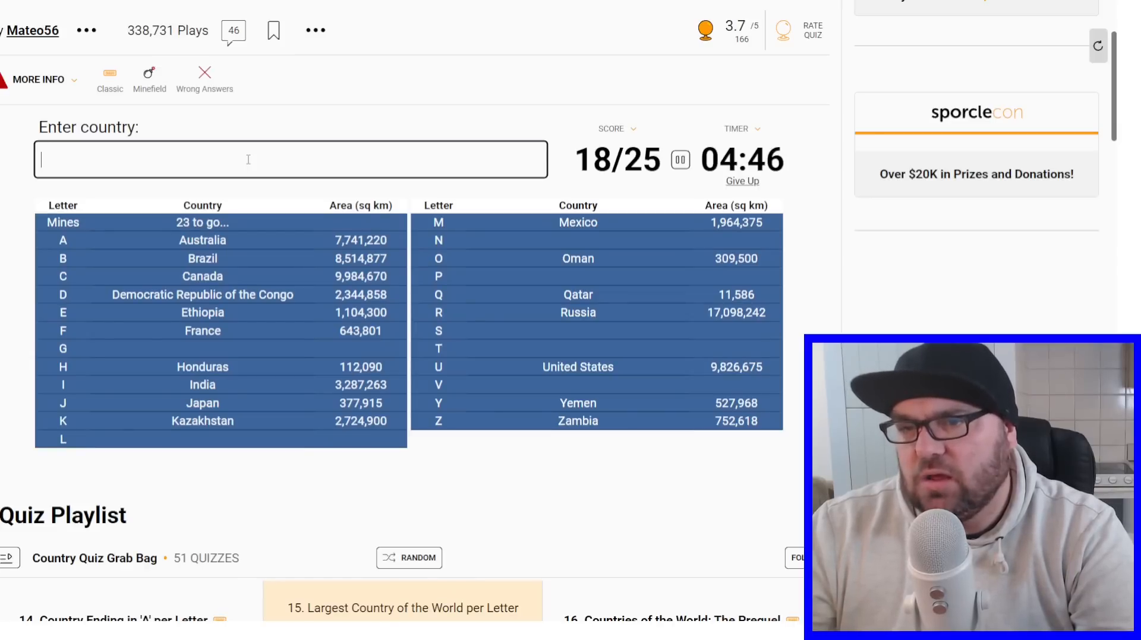
Enter Saudi Arabia for S and Venezuela for V
{"action": "type", "text": "saudi a"}
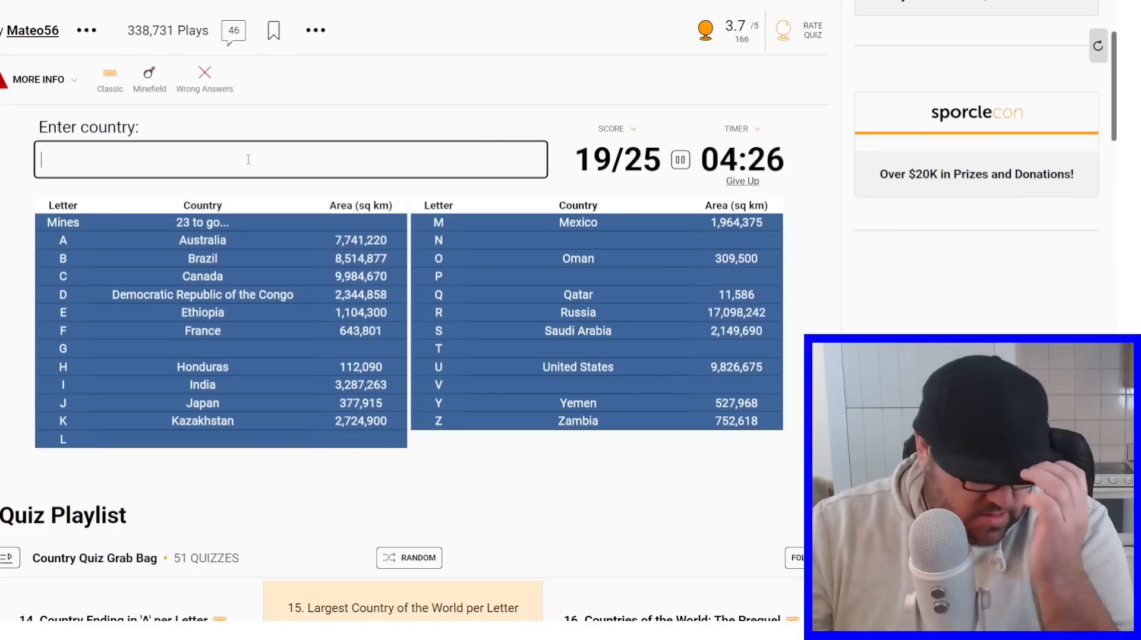
{"action": "type", "text": "vene"}
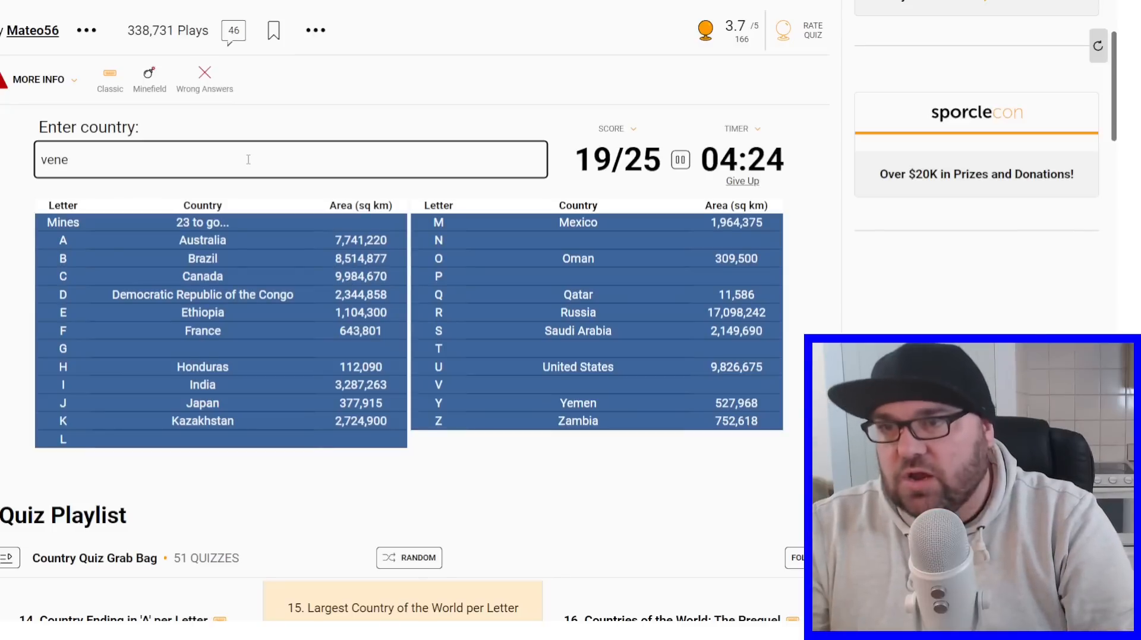
{"action": "type", "text": "venezuela"}
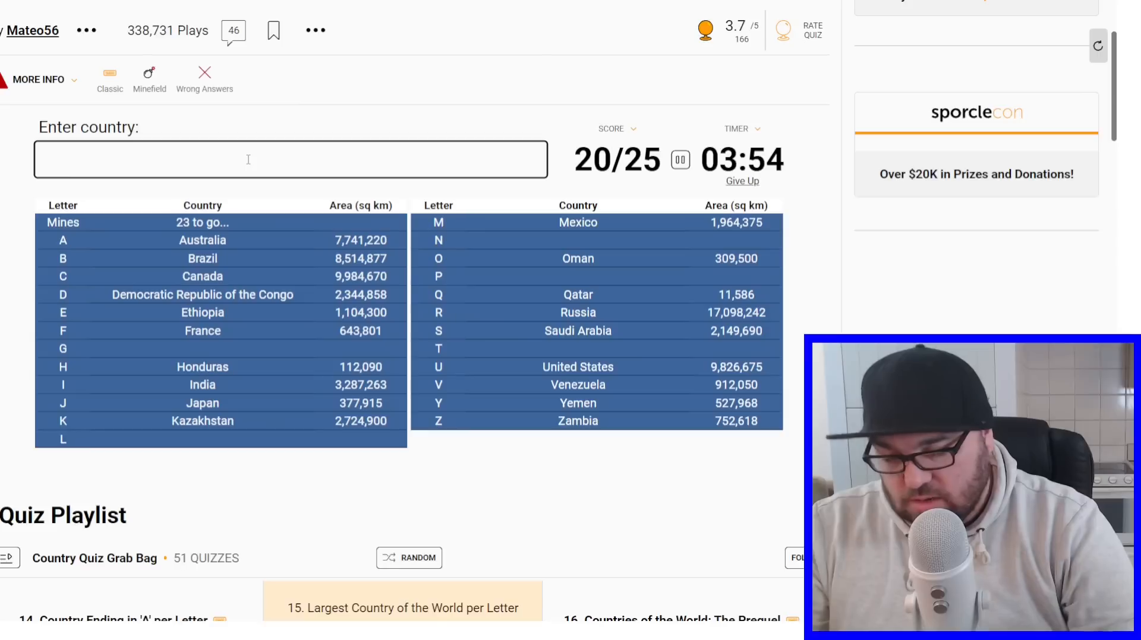
Enter Peru for P and Libya for L
{"action": "type", "text": "Peru"}
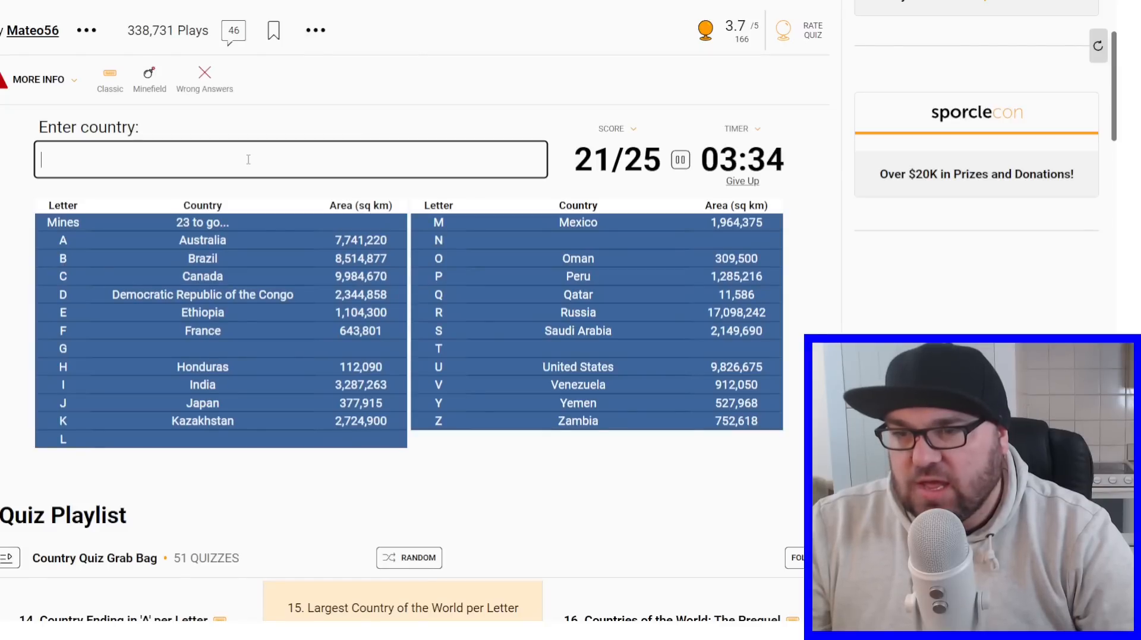
{"action": "type", "text": "liby"}
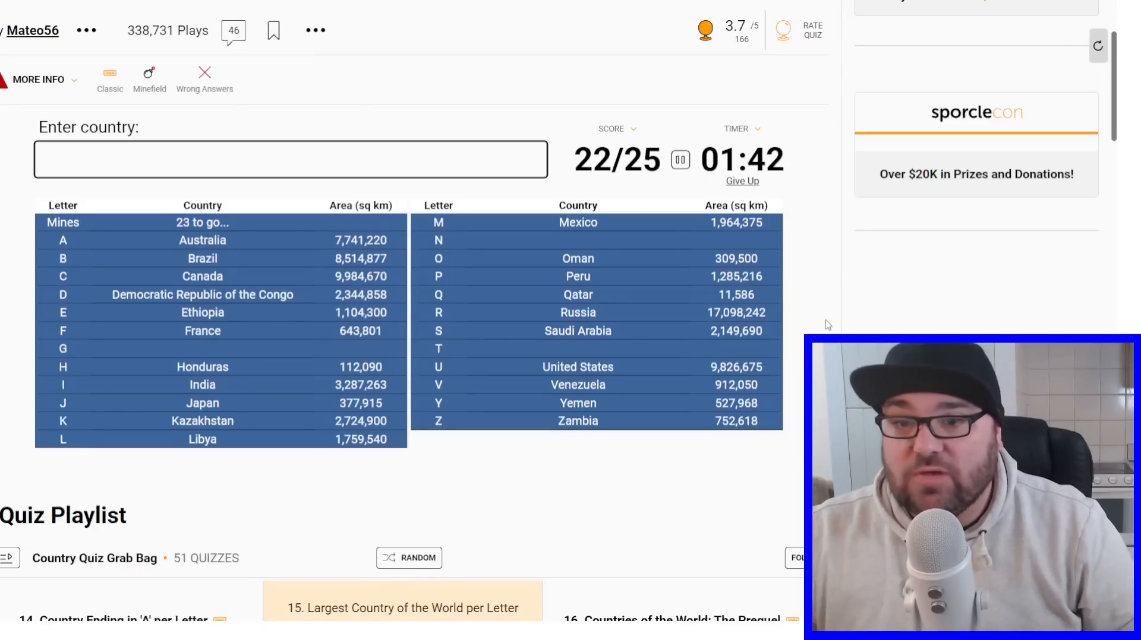
Enter Niger and Germany, then start typing 'tanzani' for T
{"action": "type", "text": "nige"}
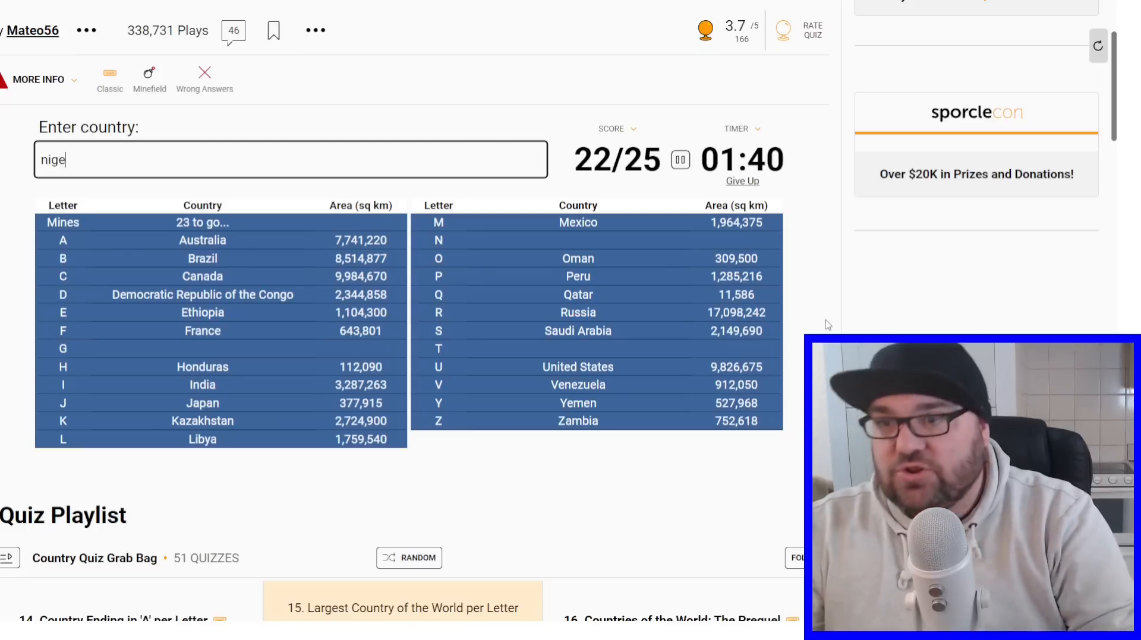
{"action": "type", "text": "niger"}
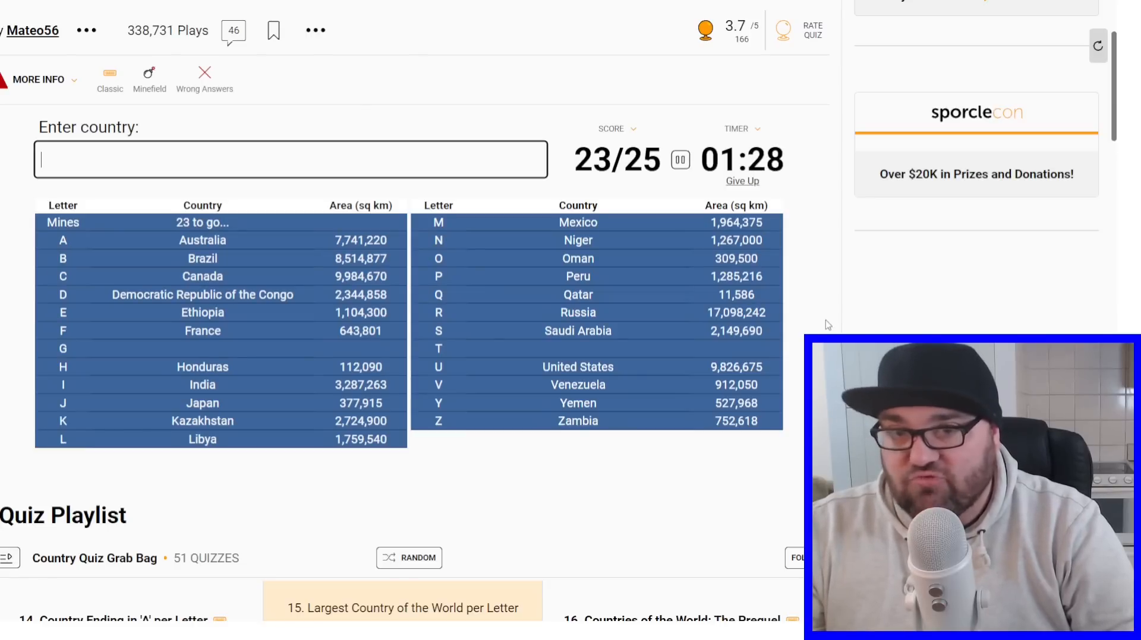
{"action": "type", "text": "Germany"}
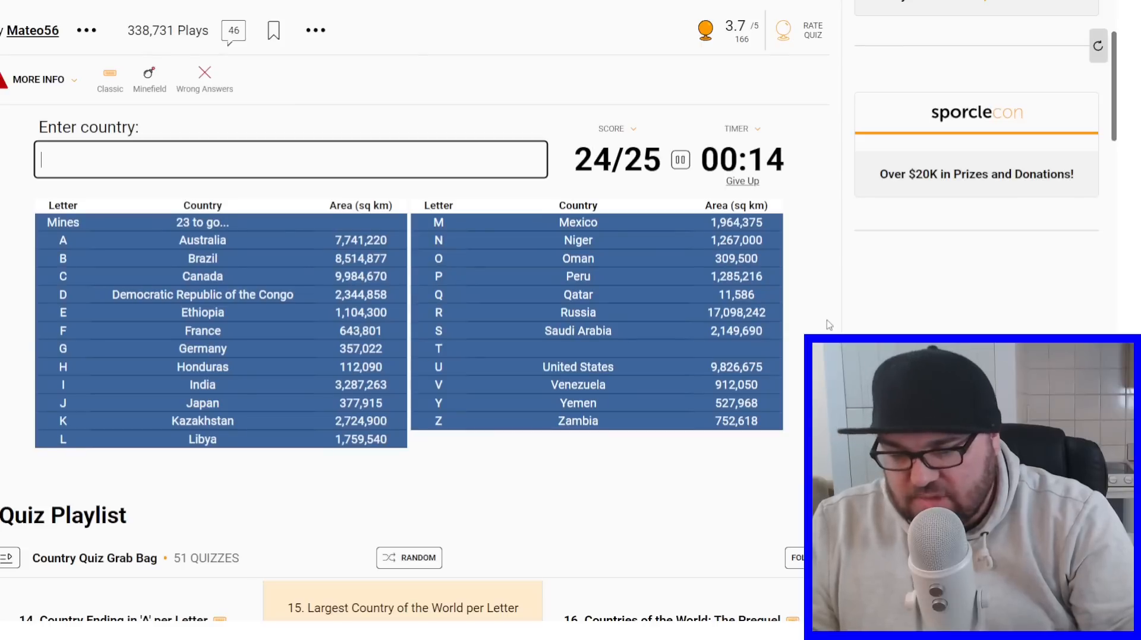
{"action": "type", "text": "t"}
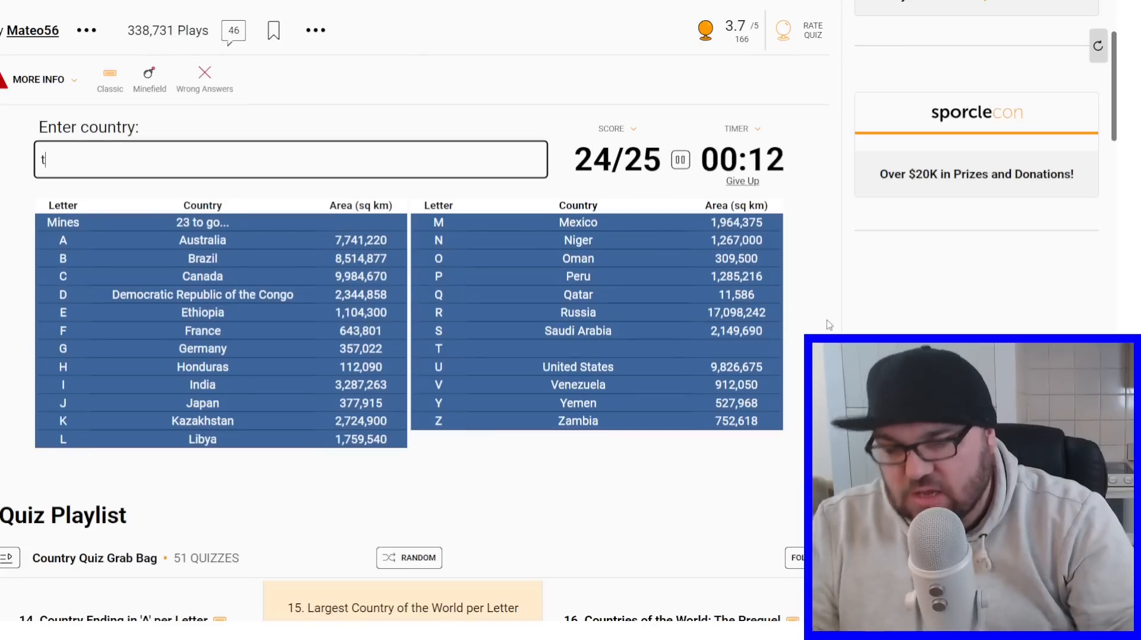
{"action": "type", "text": "anzani"}
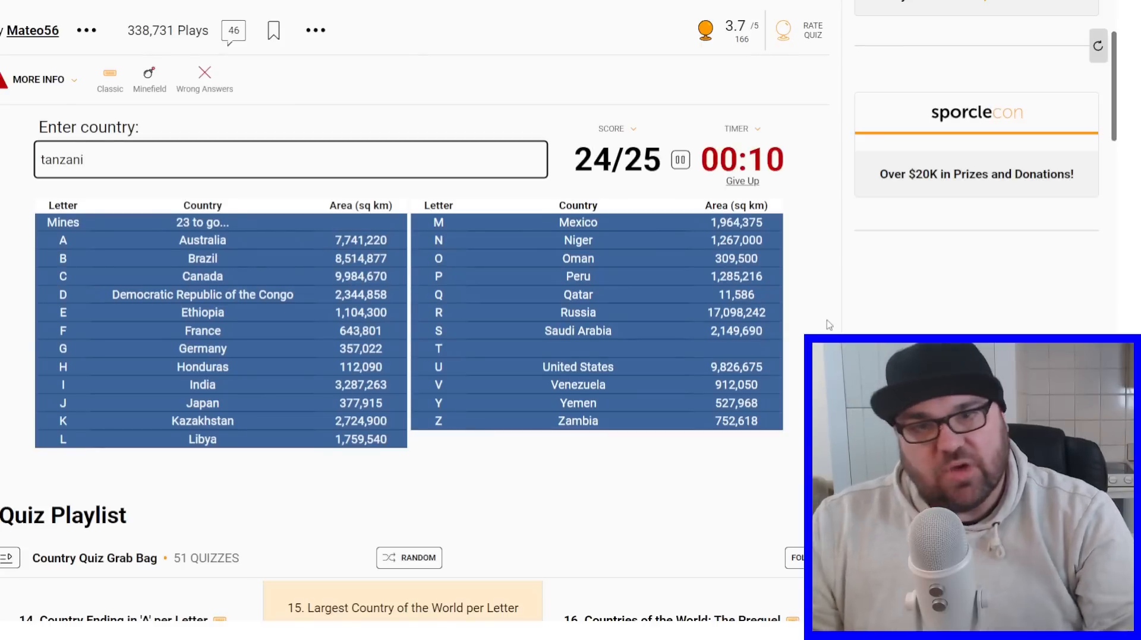